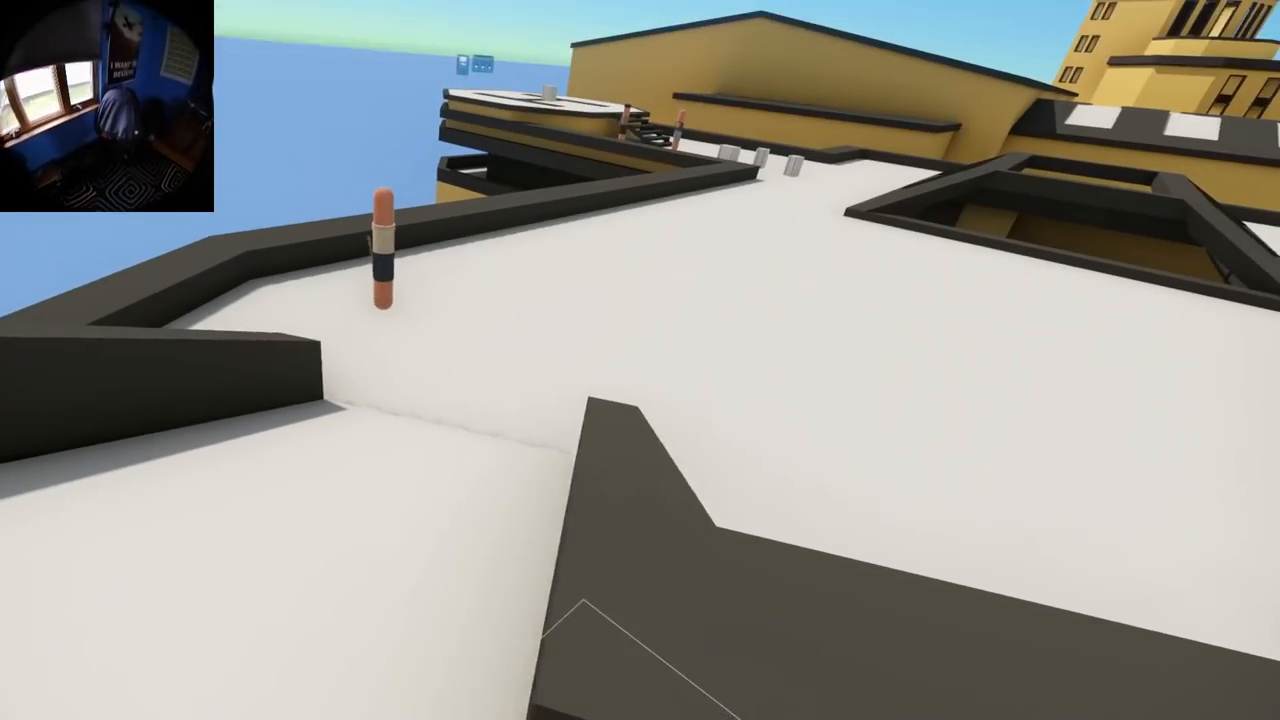
{"action": "mouse_move", "coordinate": [640, 360]}
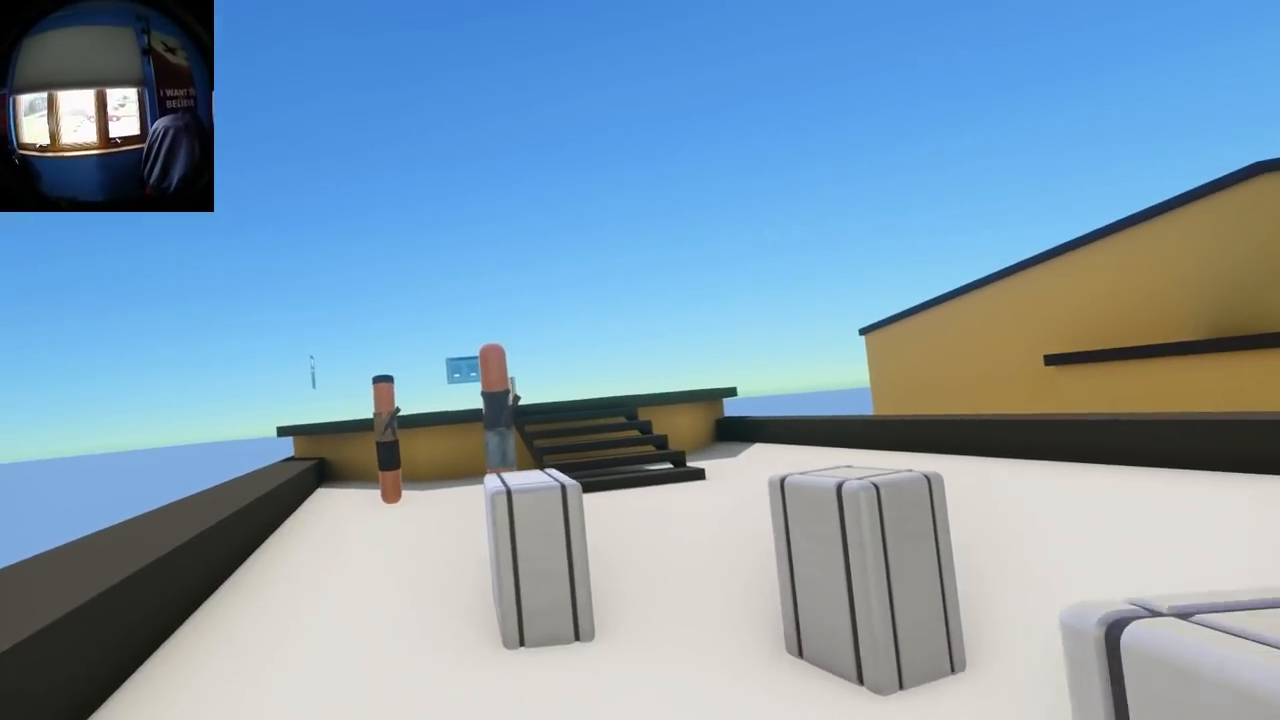
{"action": "mouse_move", "coordinate": [640, 360]}
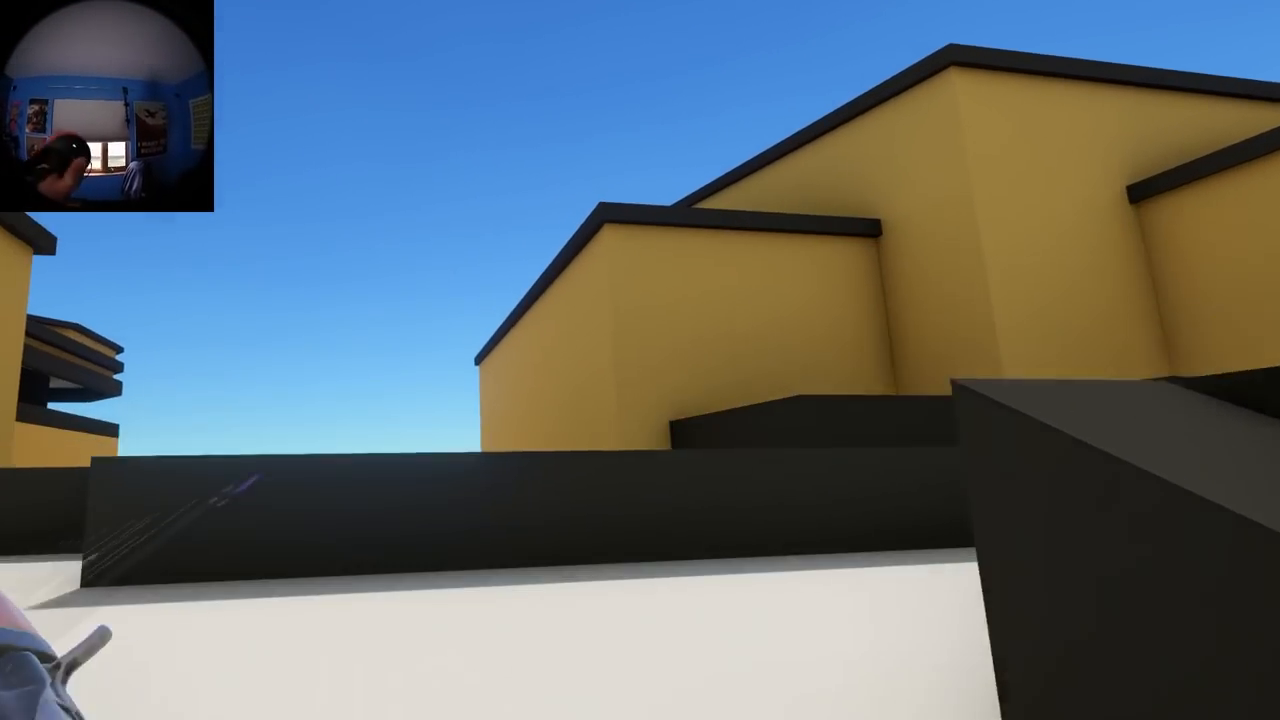
{"action": "mouse_move", "coordinate": [640, 360]}
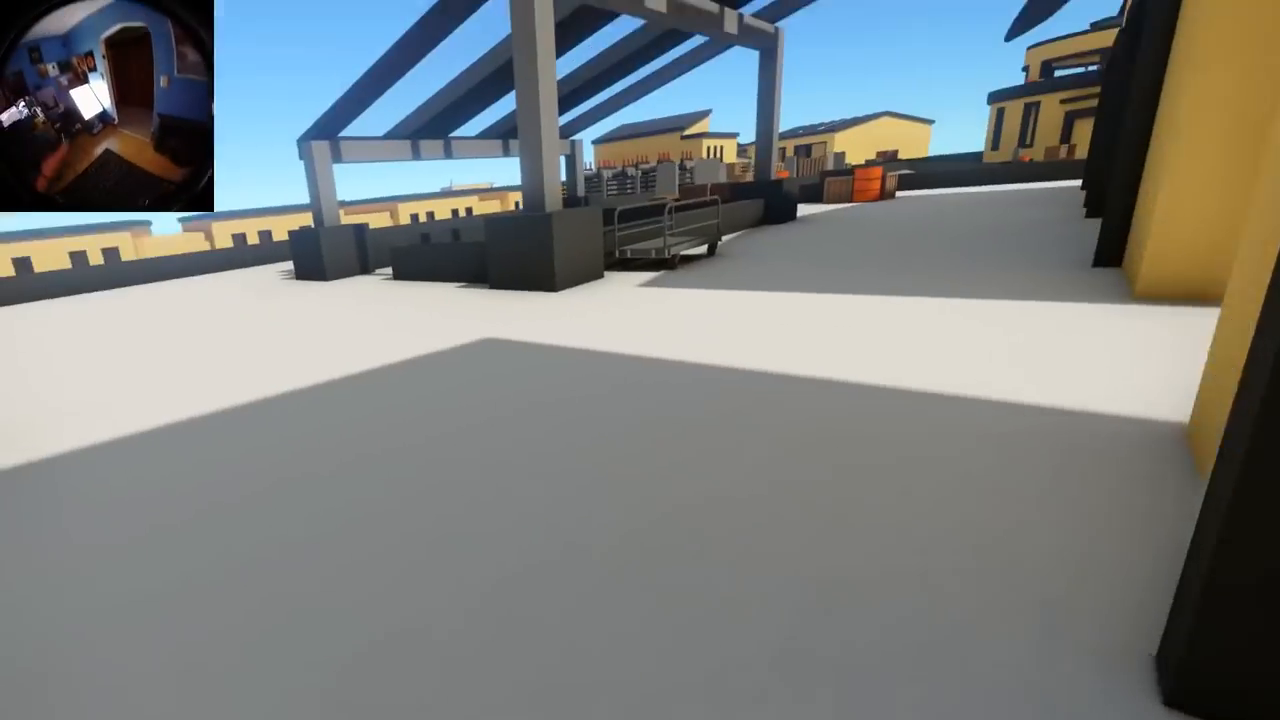
{"action": "mouse_move", "coordinate": [640, 360]}
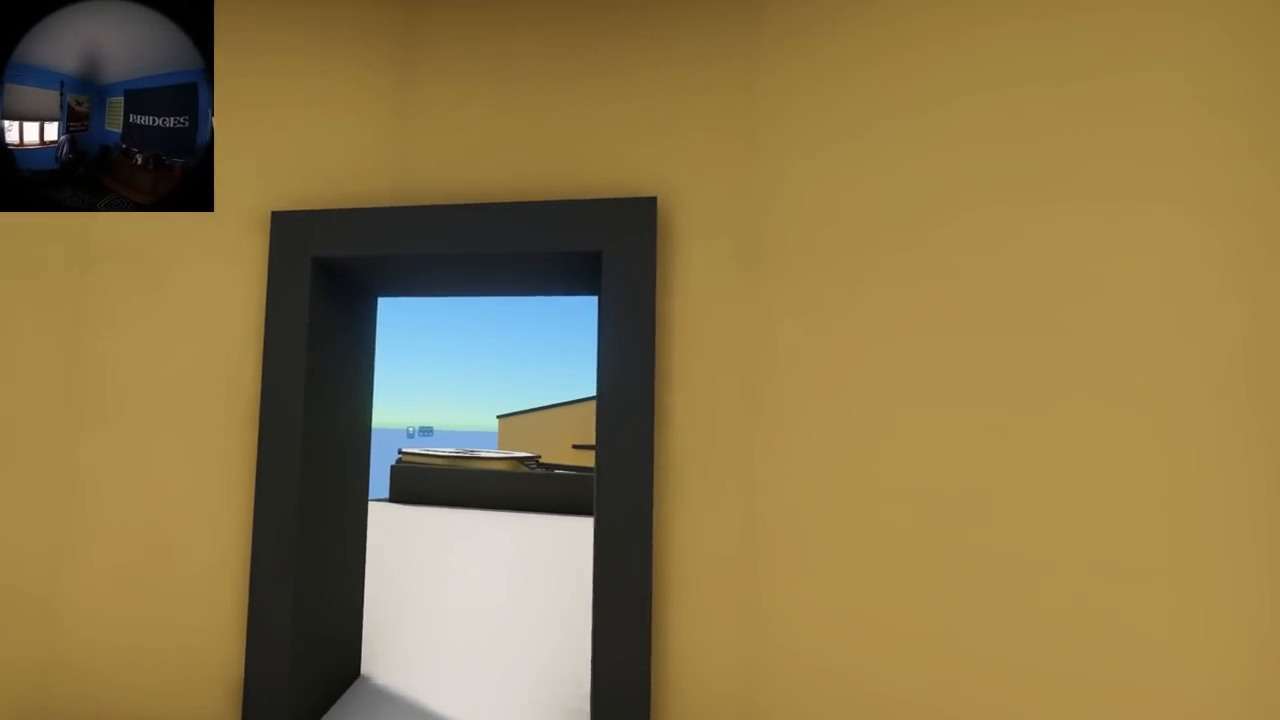
{"action": "mouse_move", "coordinate": [640, 360]}
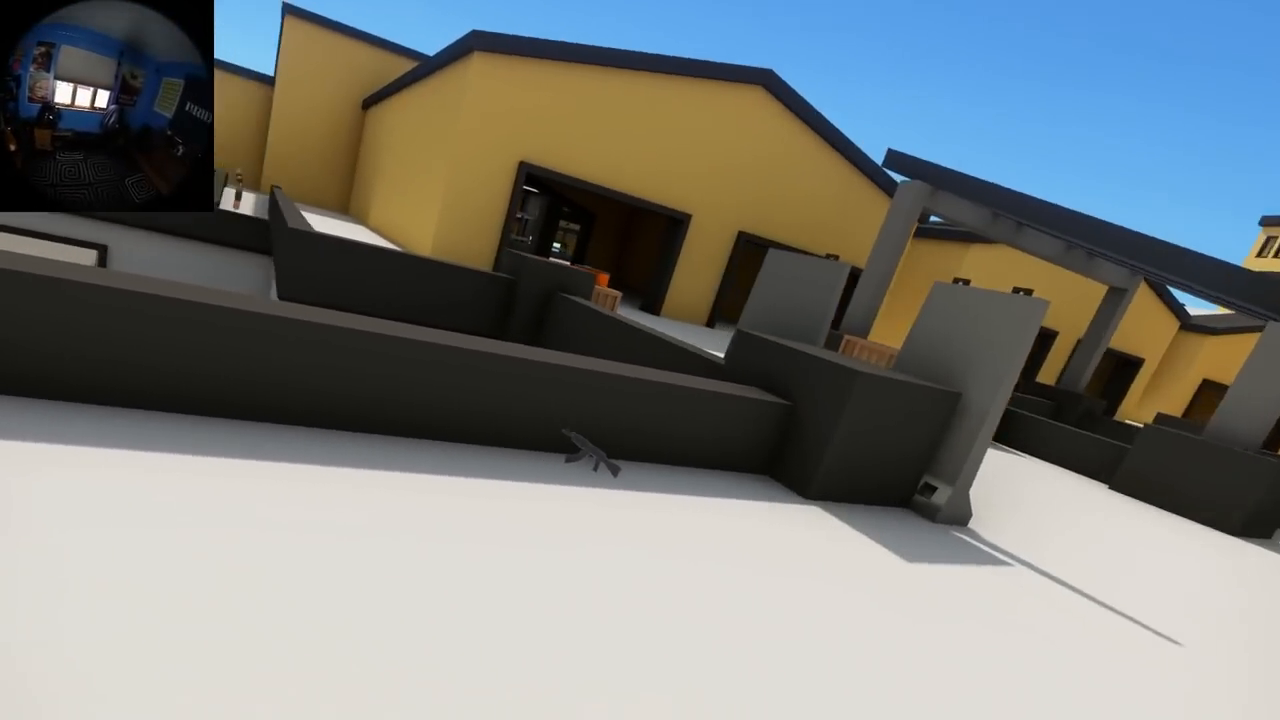
{"action": "mouse_move", "coordinate": [640, 360]}
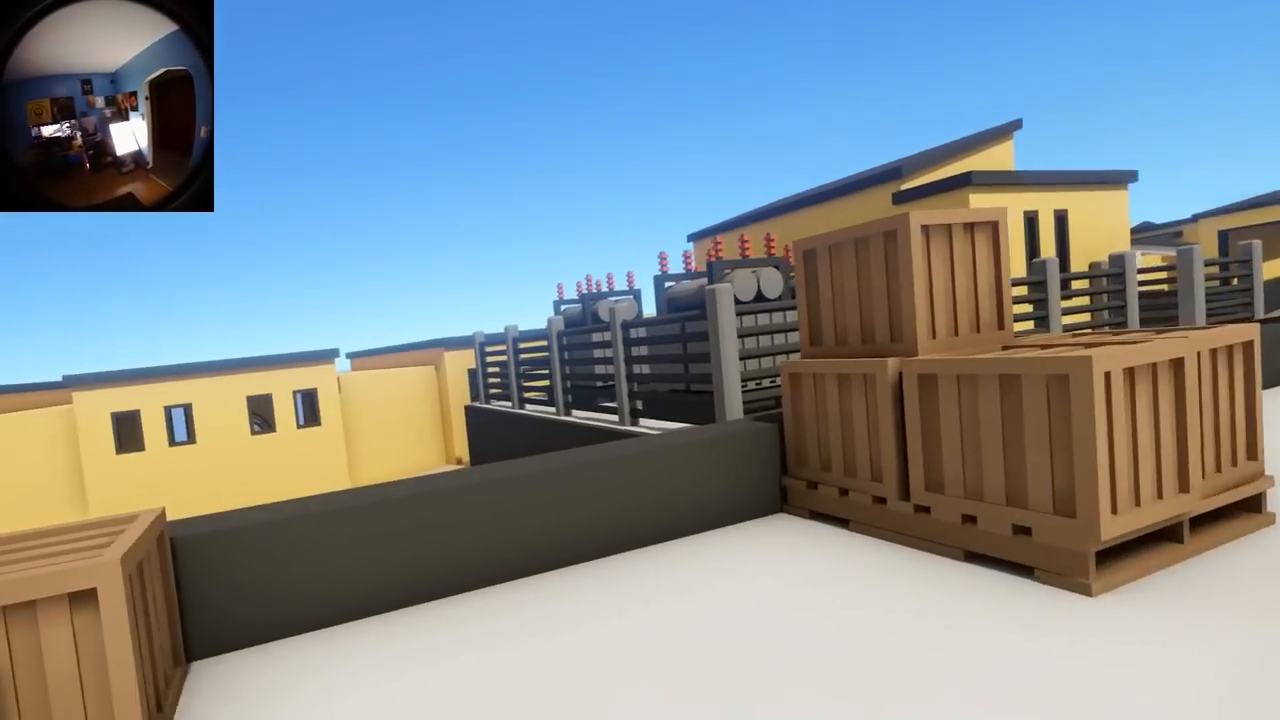
{"action": "mouse_move", "coordinate": [640, 360]}
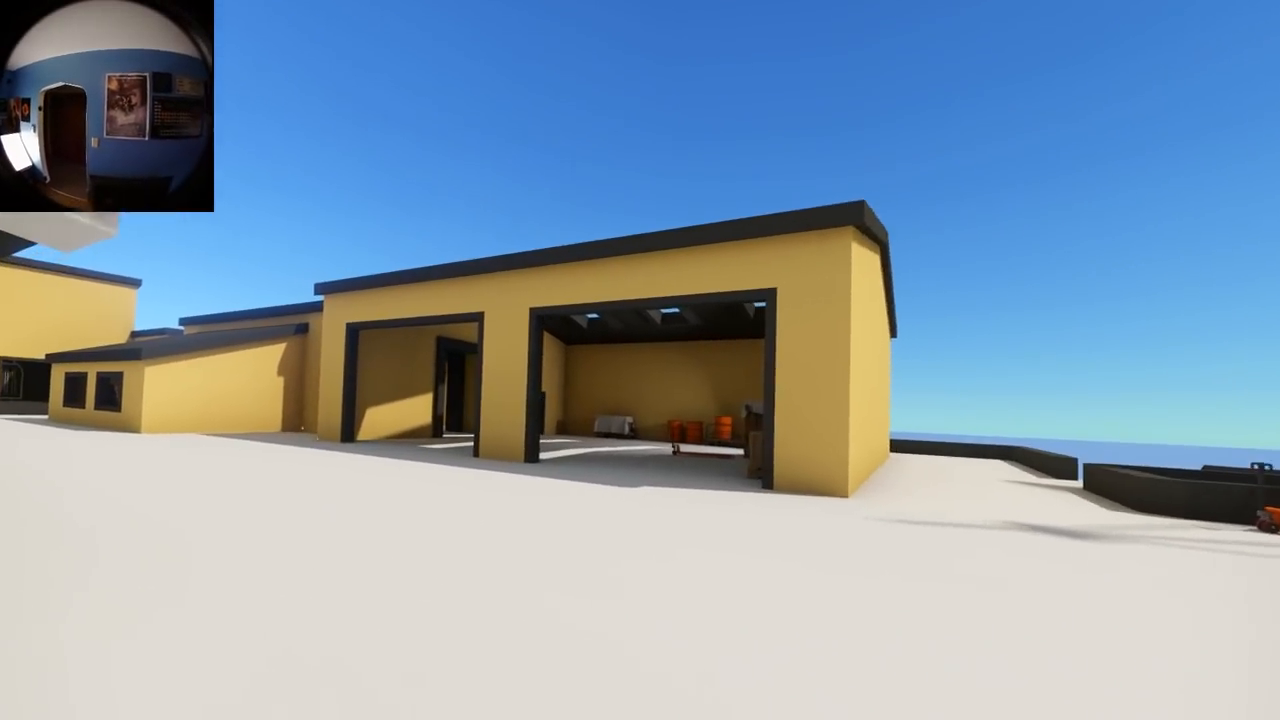
{"action": "mouse_move", "coordinate": [640, 360]}
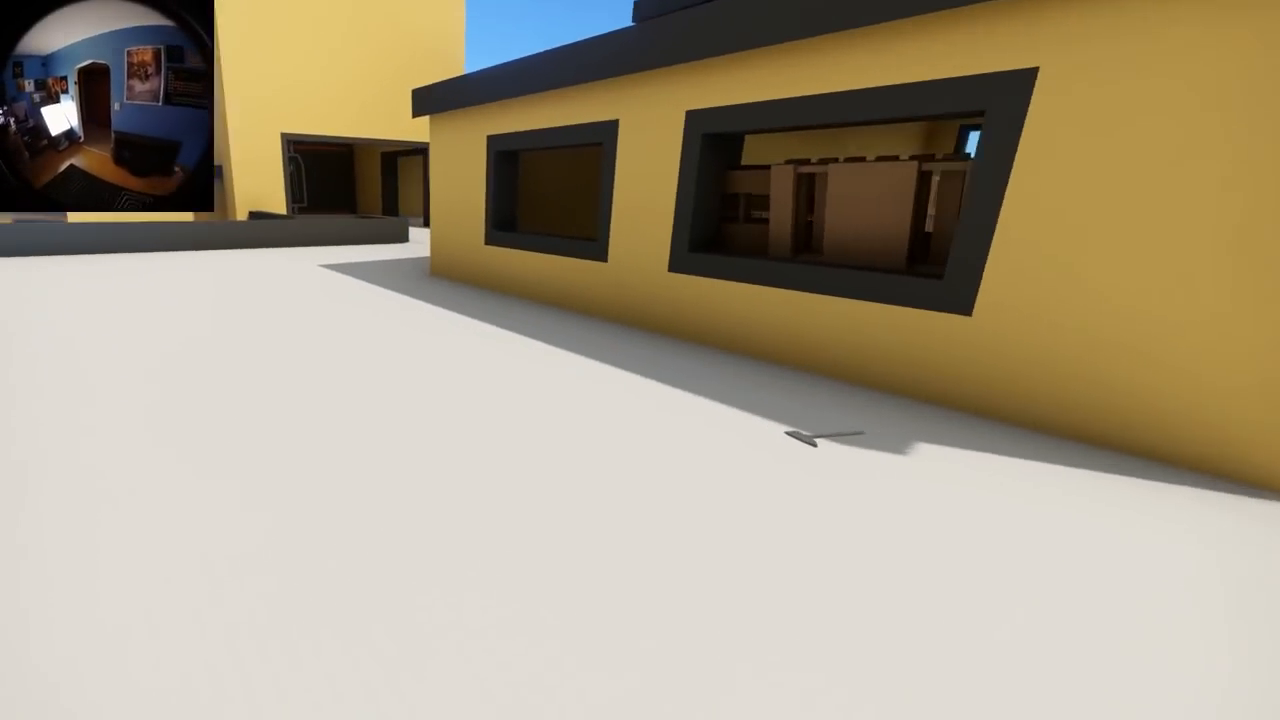
{"action": "mouse_move", "coordinate": [640, 360]}
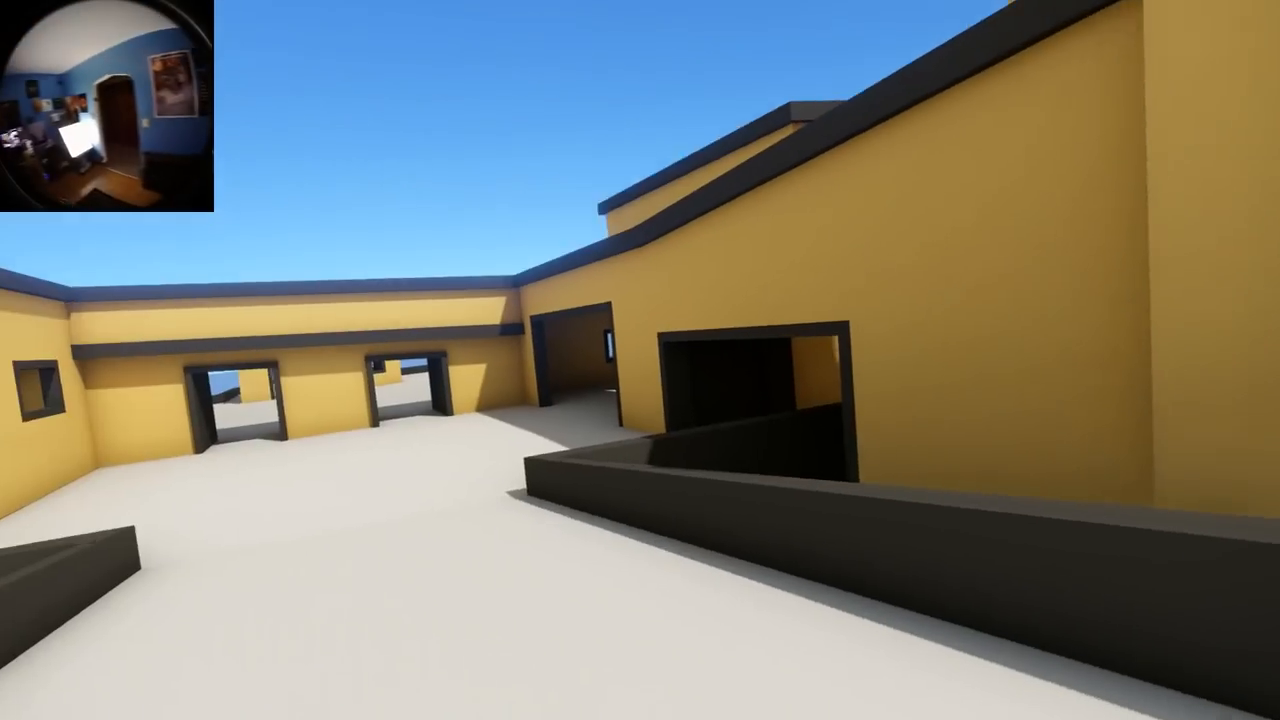
{"action": "mouse_move", "coordinate": [640, 360]}
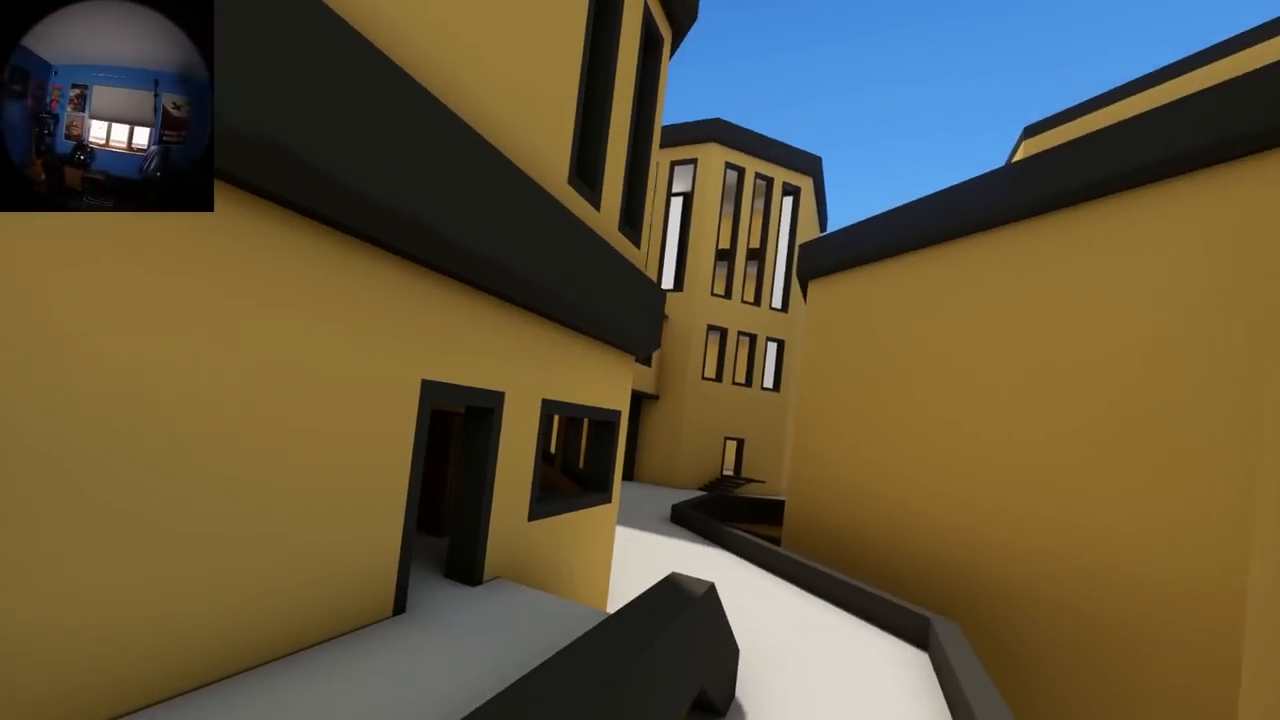
{"action": "mouse_move", "coordinate": [640, 360]}
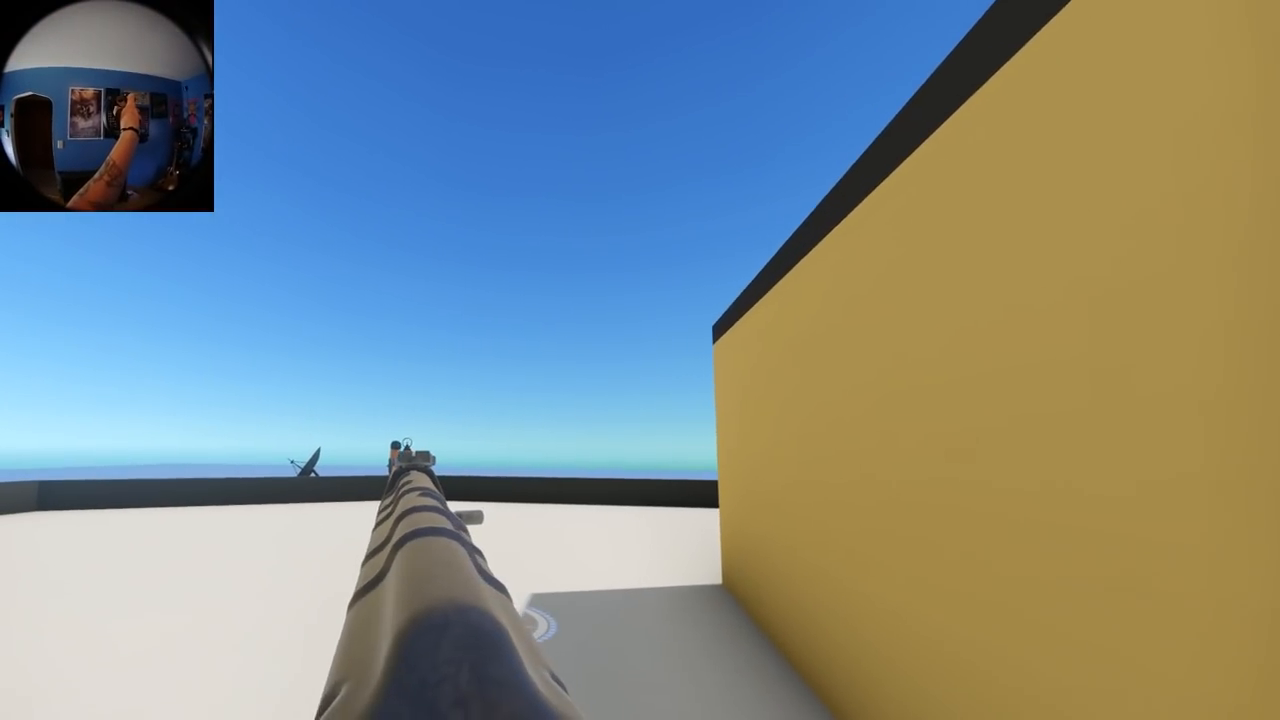
{"action": "mouse_move", "coordinate": [640, 360]}
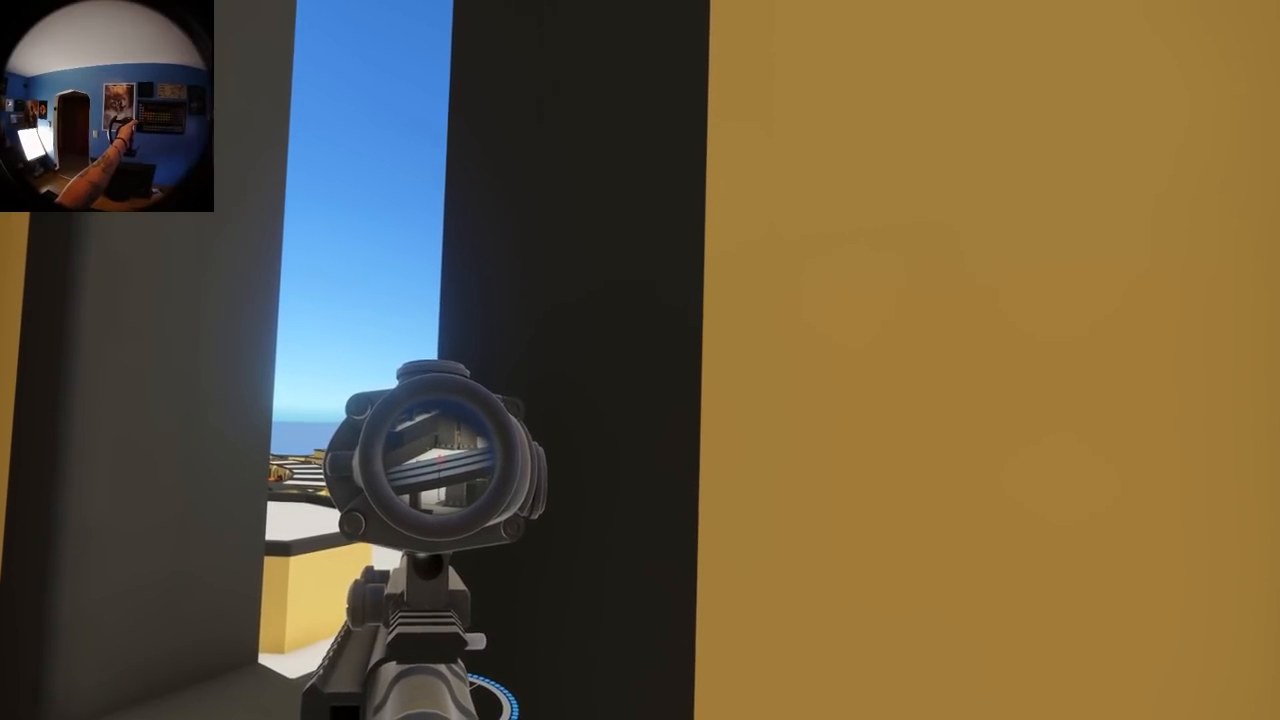
{"action": "left_click", "coordinate": [640, 360]}
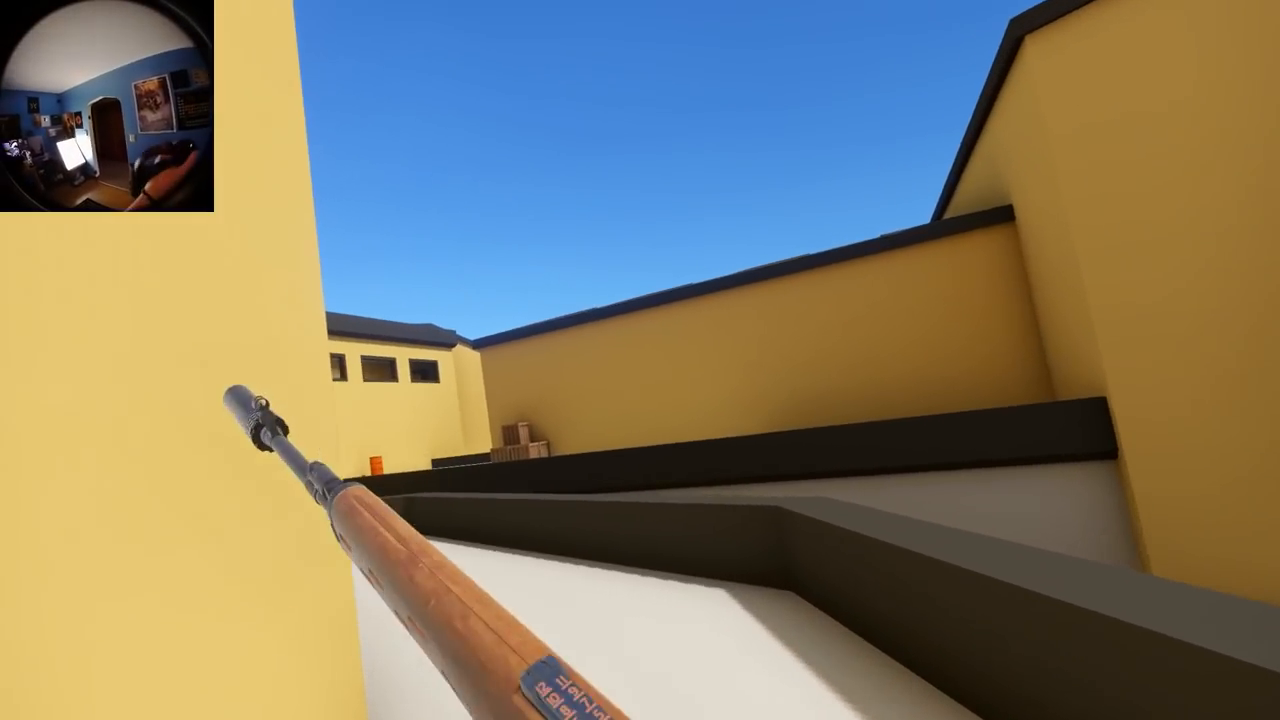
{"action": "mouse_move", "coordinate": [640, 360]}
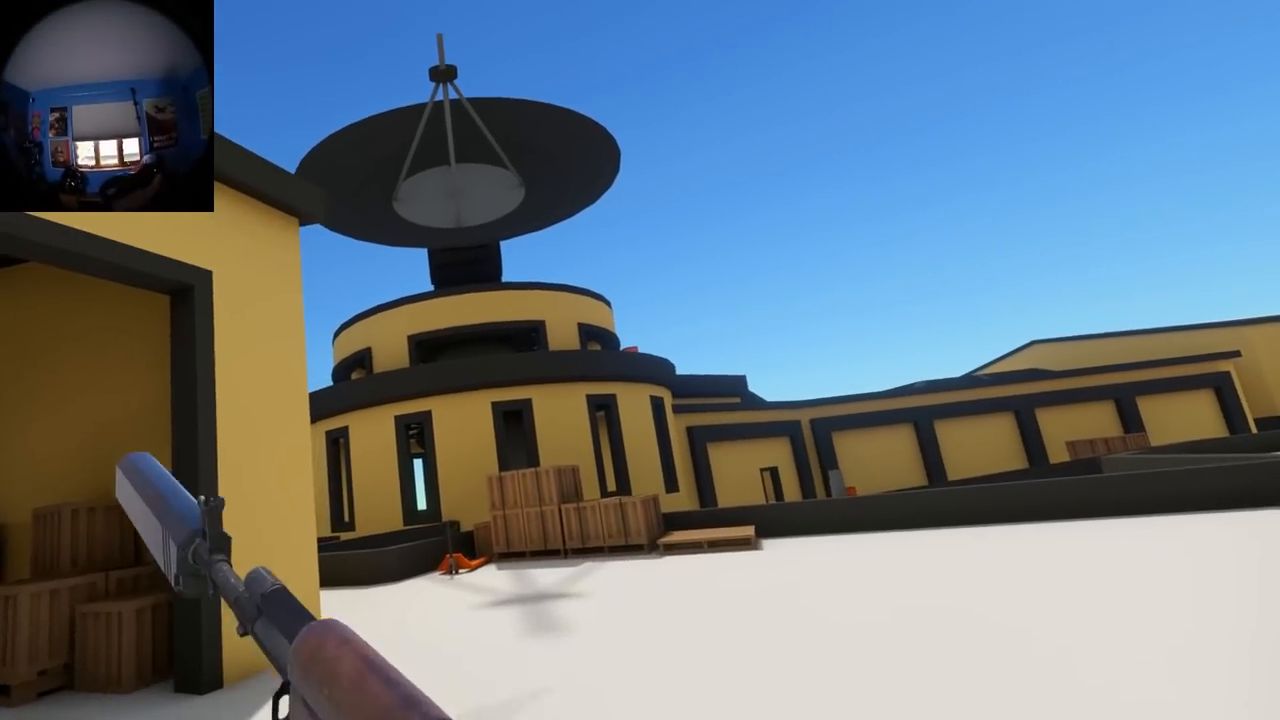
{"action": "mouse_move", "coordinate": [640, 360]}
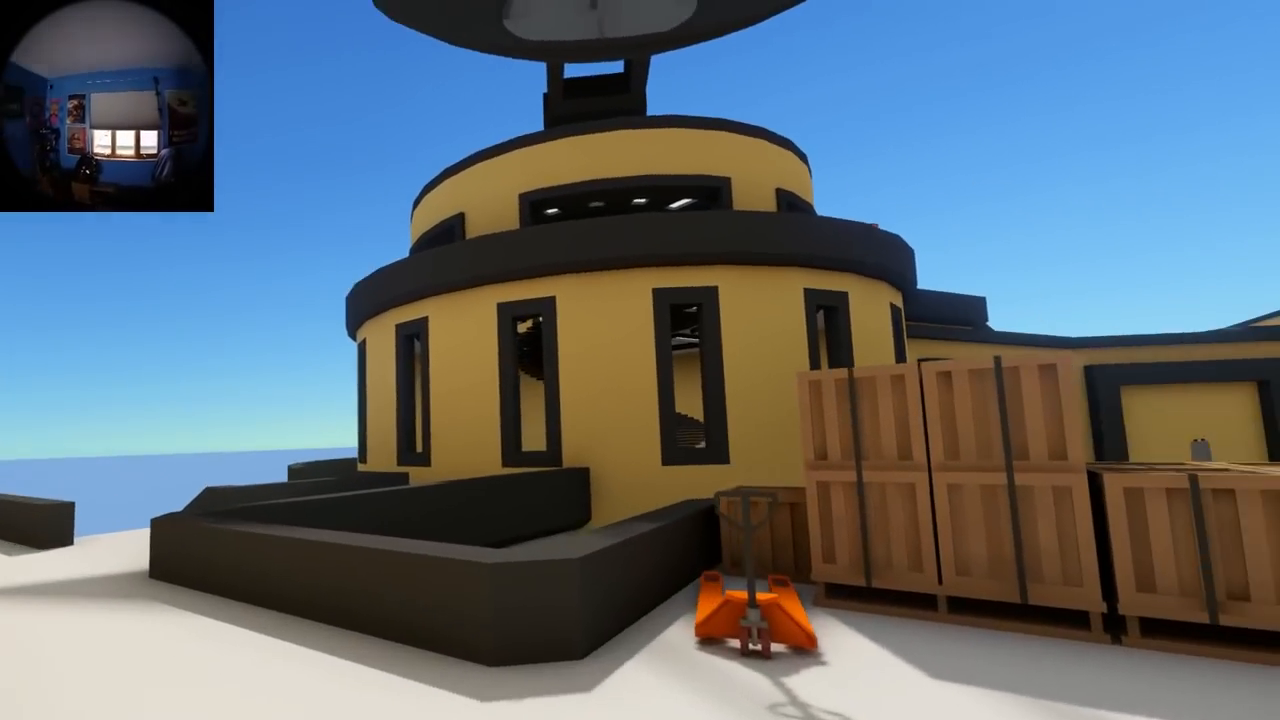
{"action": "mouse_move", "coordinate": [640, 360]}
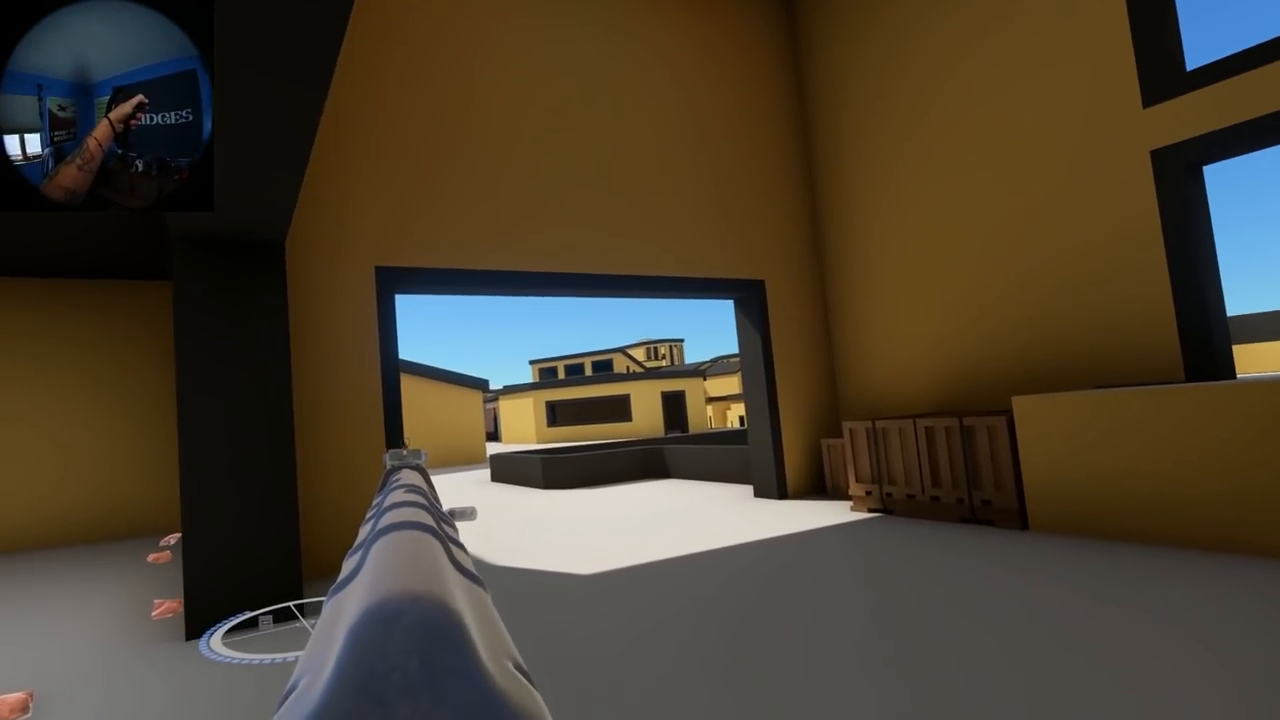
{"action": "mouse_move", "coordinate": [640, 360]}
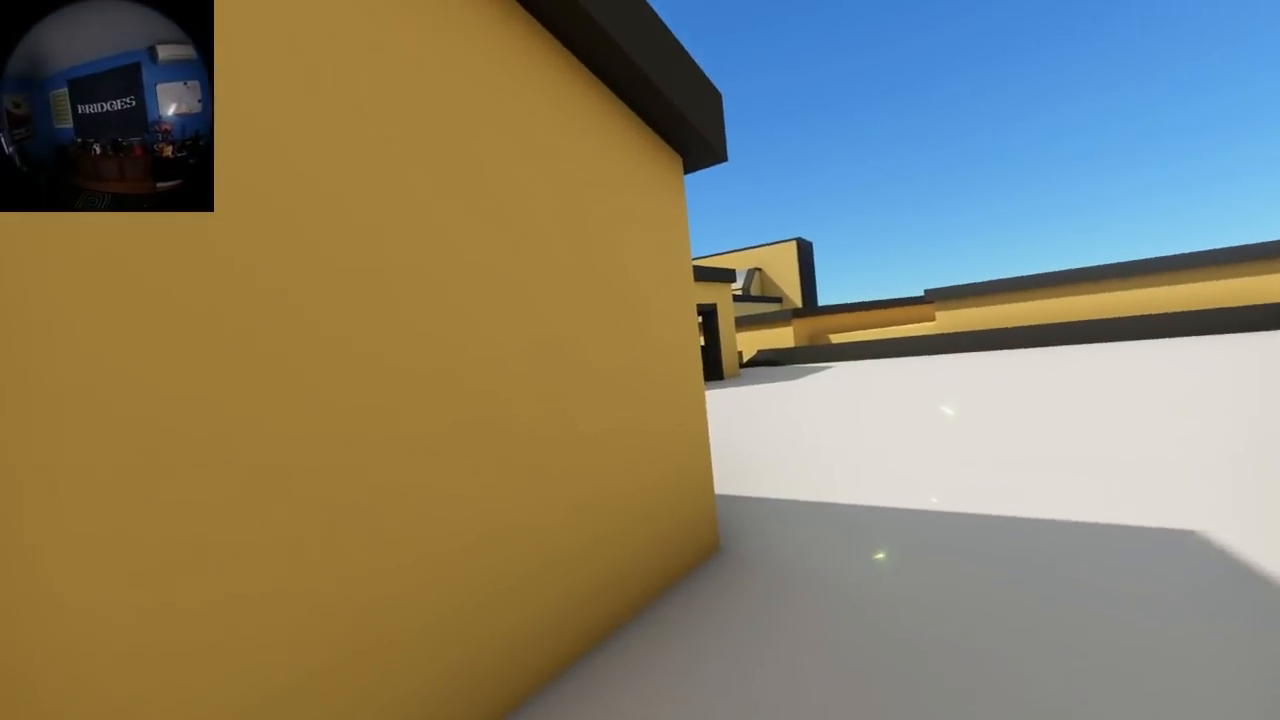
{"action": "mouse_move", "coordinate": [640, 360]}
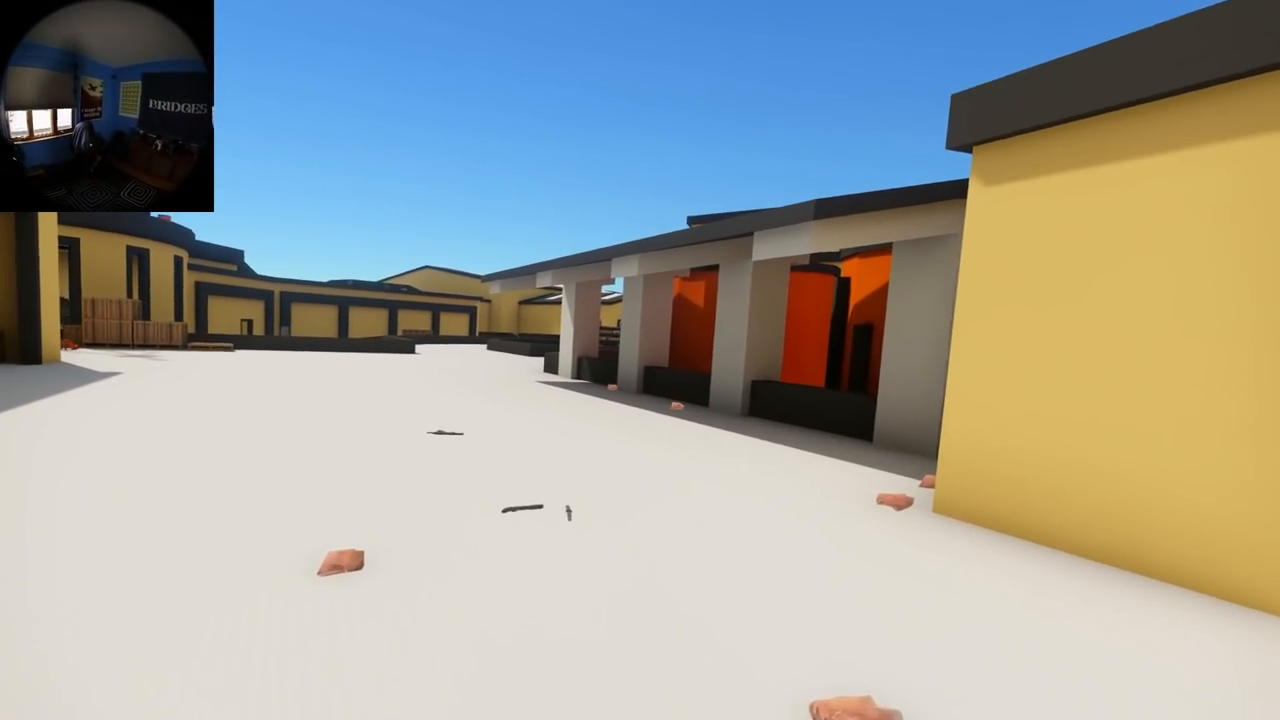
{"action": "mouse_move", "coordinate": [640, 360]}
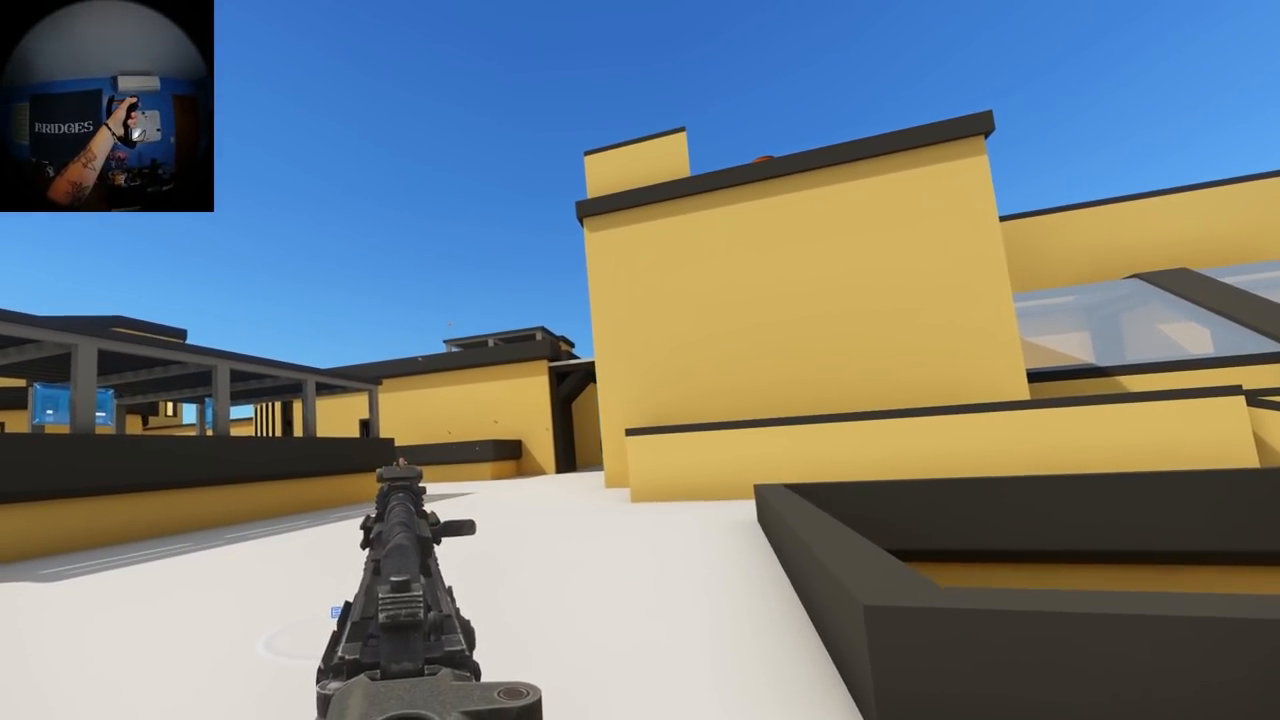
{"action": "mouse_move", "coordinate": [640, 360]}
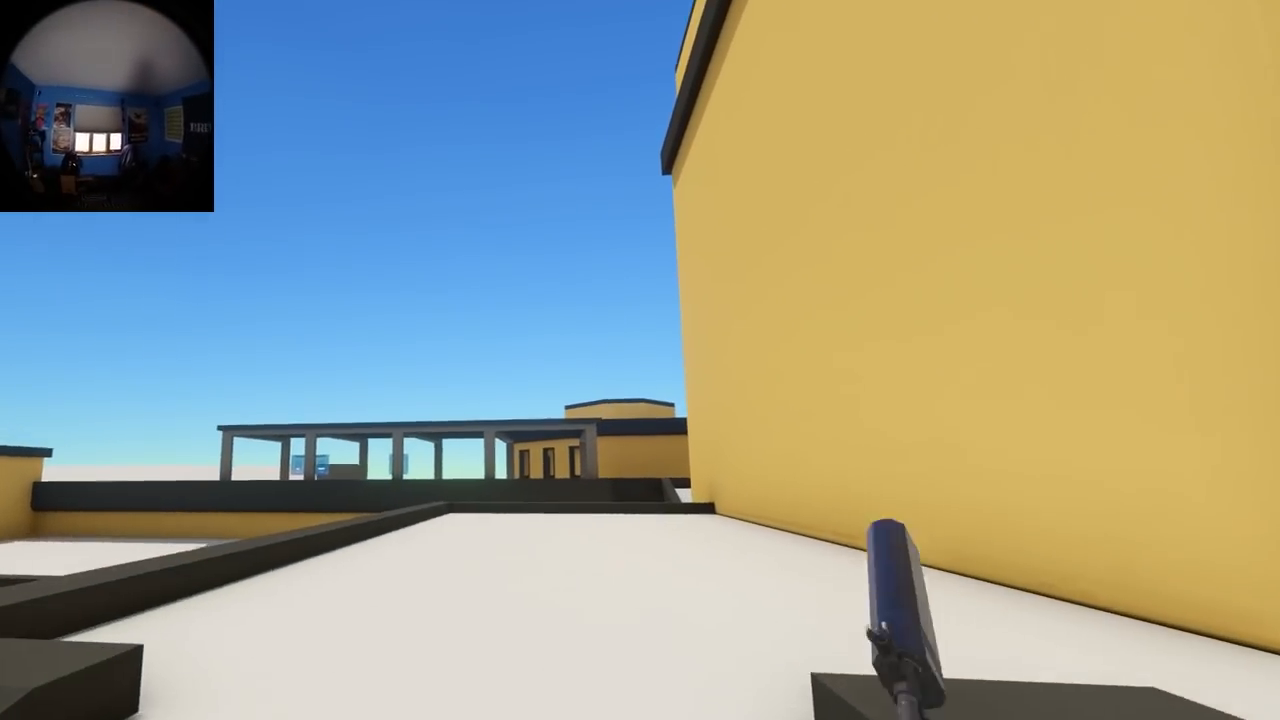
{"action": "mouse_move", "coordinate": [640, 360]}
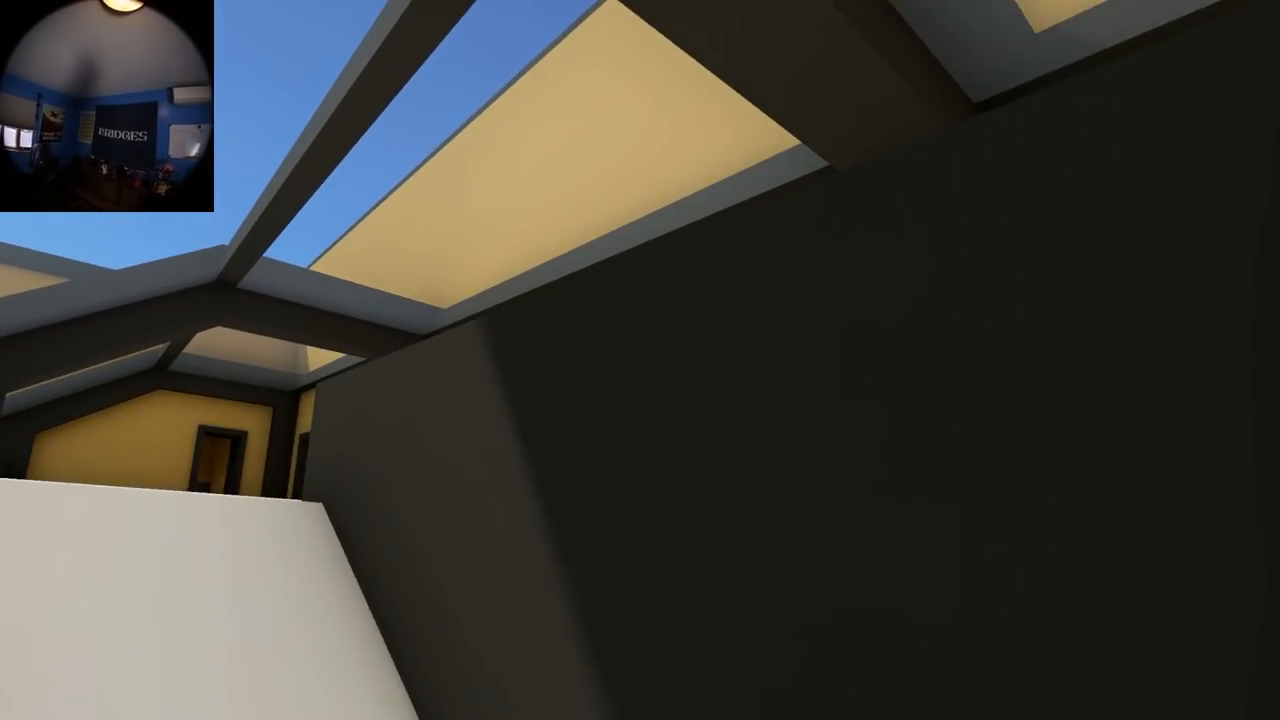
{"action": "mouse_move", "coordinate": [640, 360]}
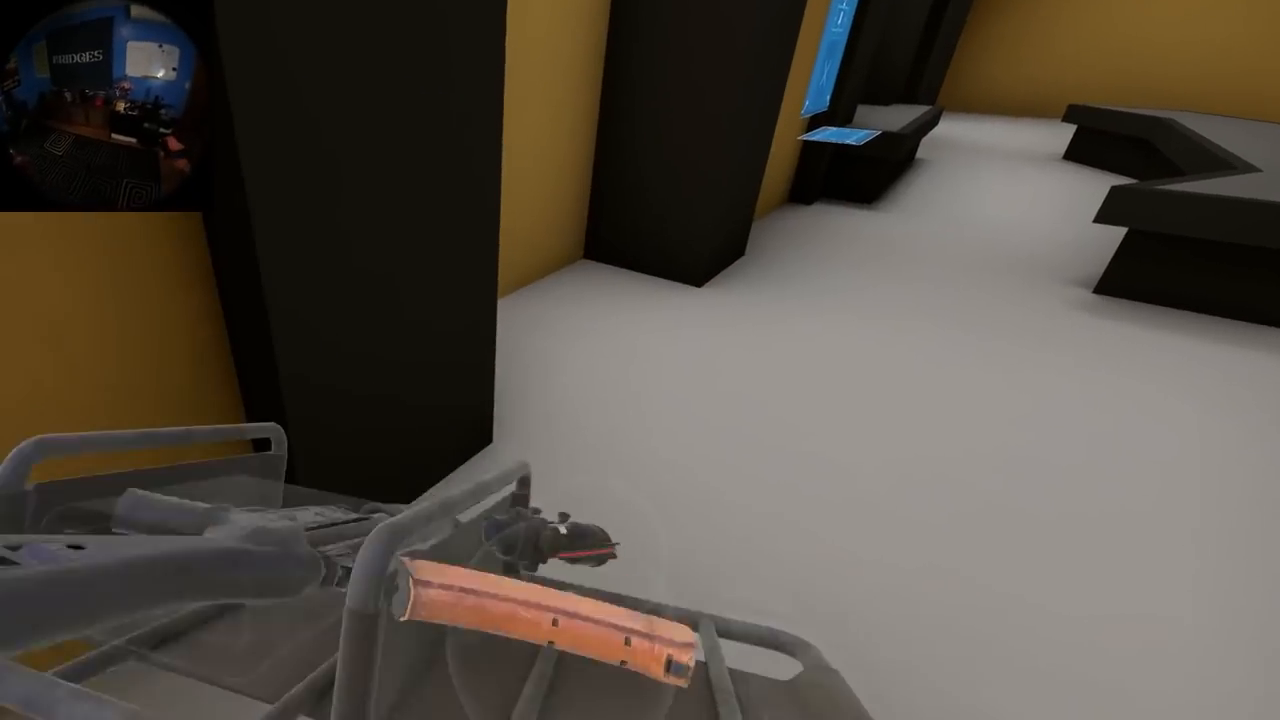
{"action": "mouse_move", "coordinate": [640, 360]}
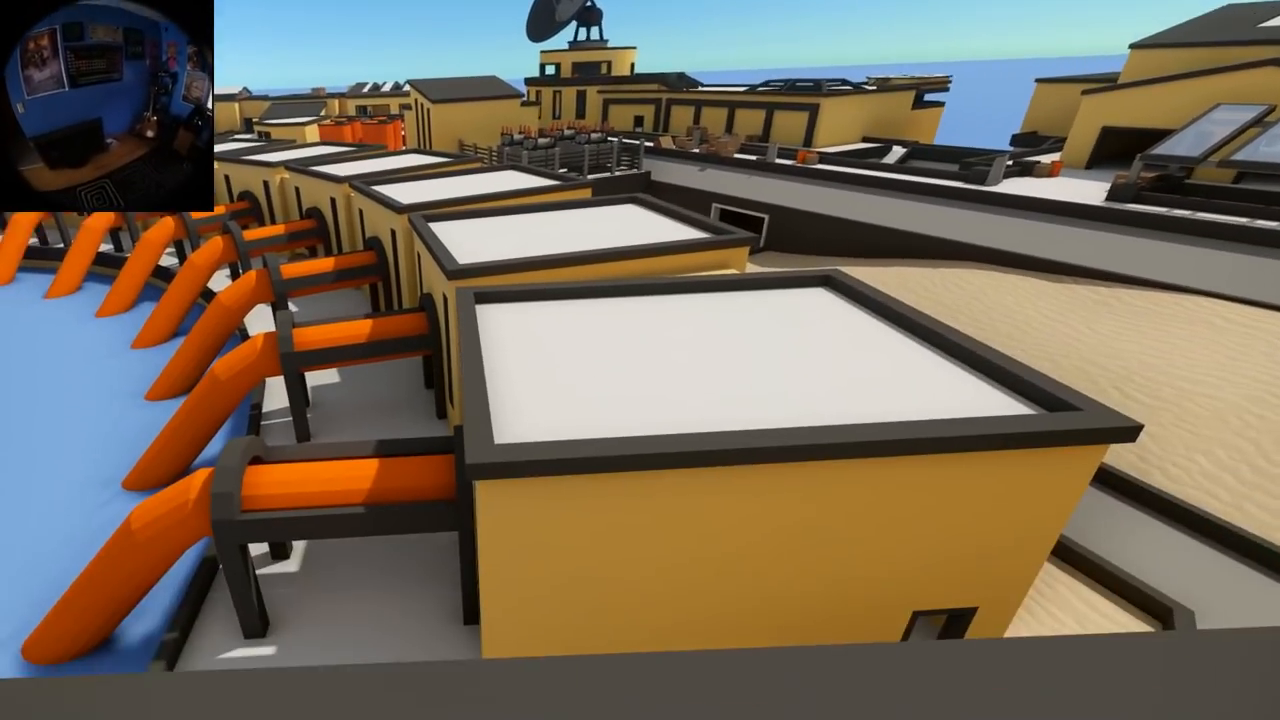
{"action": "mouse_move", "coordinate": [640, 360]}
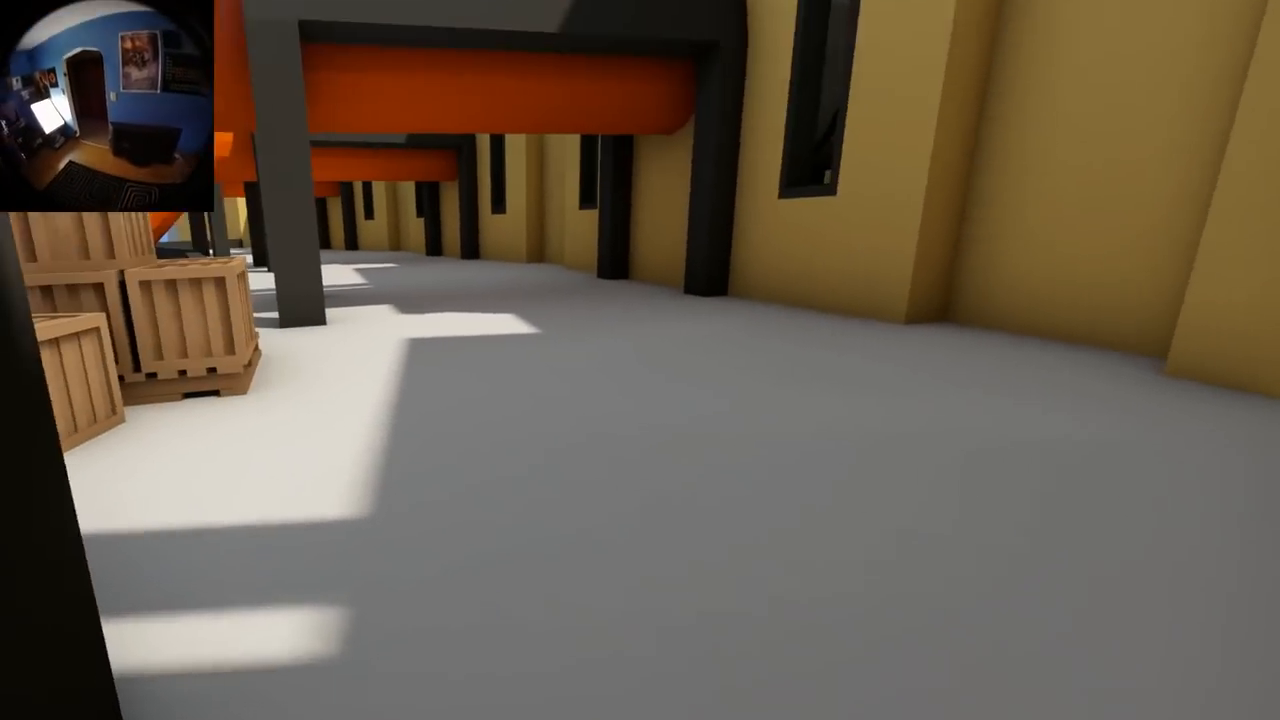
{"action": "mouse_move", "coordinate": [640, 360]}
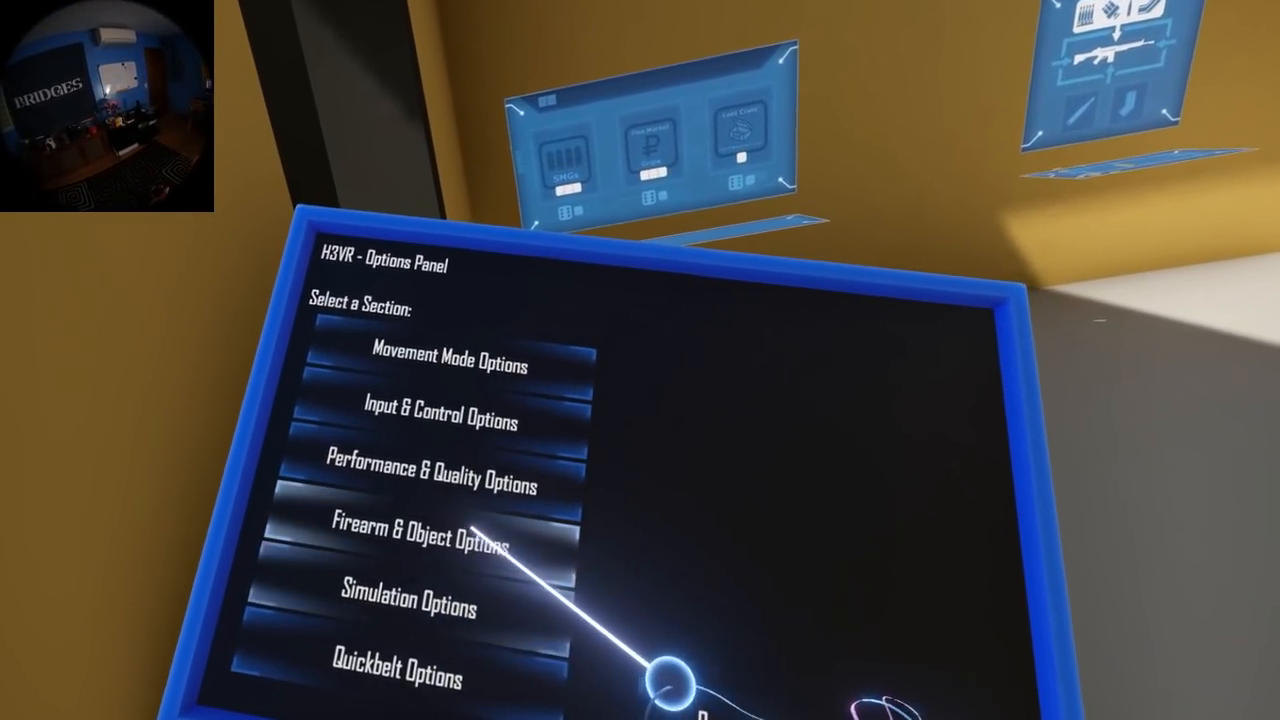
{"action": "left_click", "coordinate": [430, 482]}
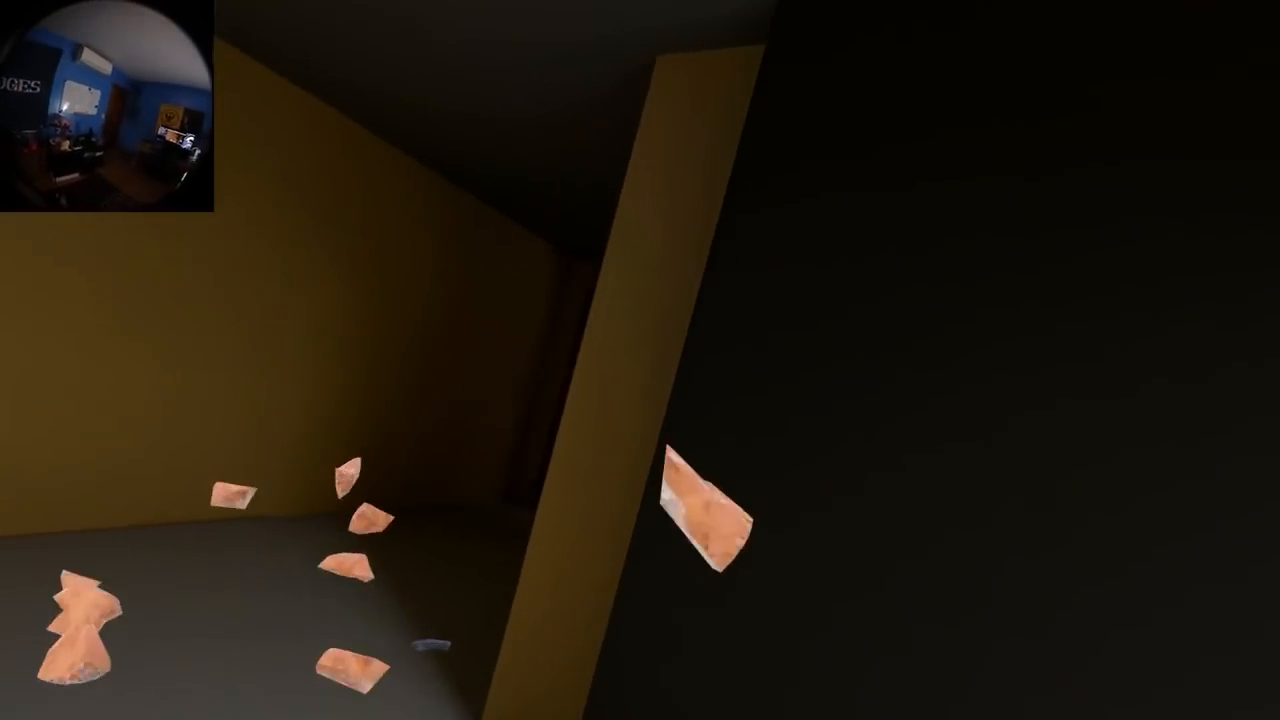
{"action": "mouse_move", "coordinate": [640, 360]}
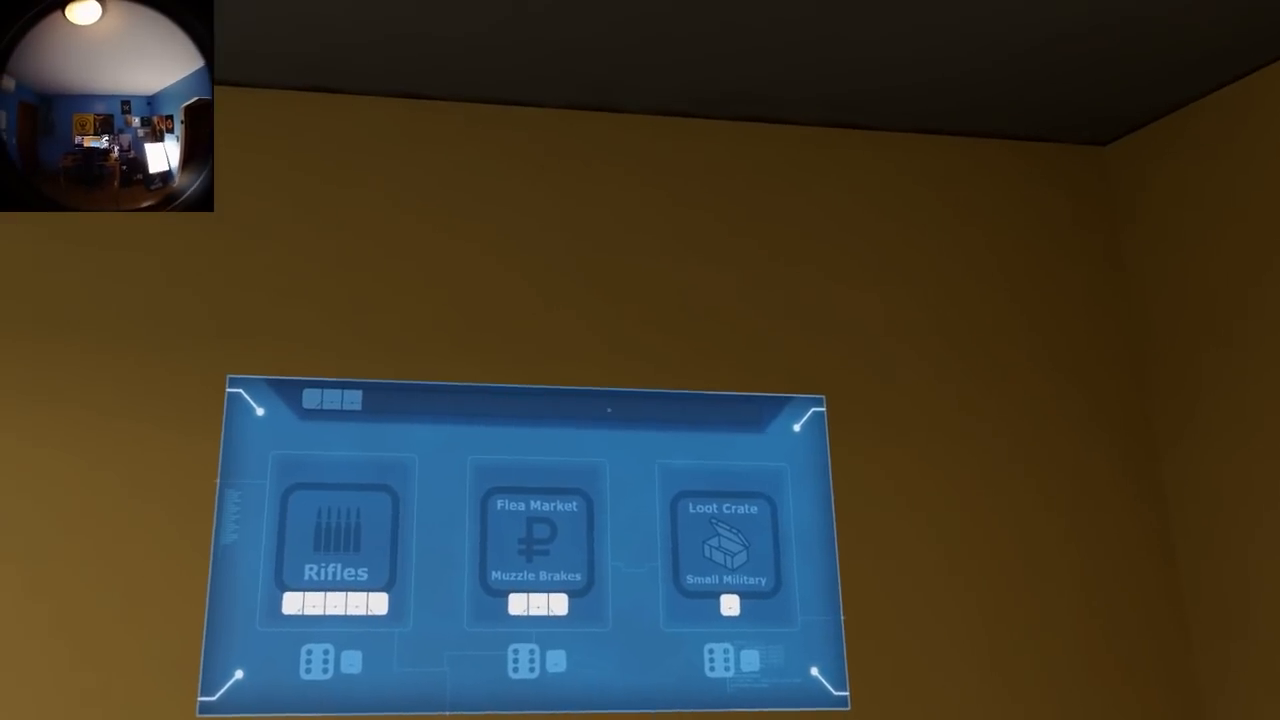
{"action": "left_click", "coordinate": [536, 544]}
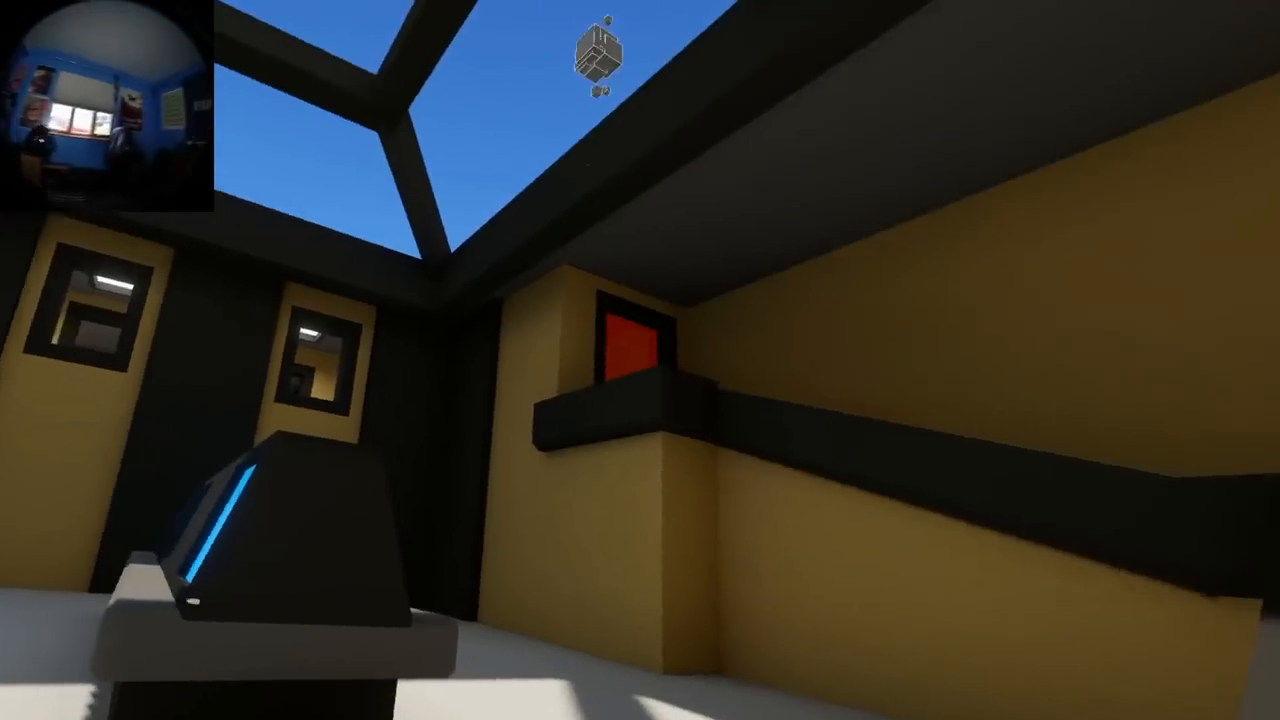
{"action": "left_click", "coordinate": [640, 360]}
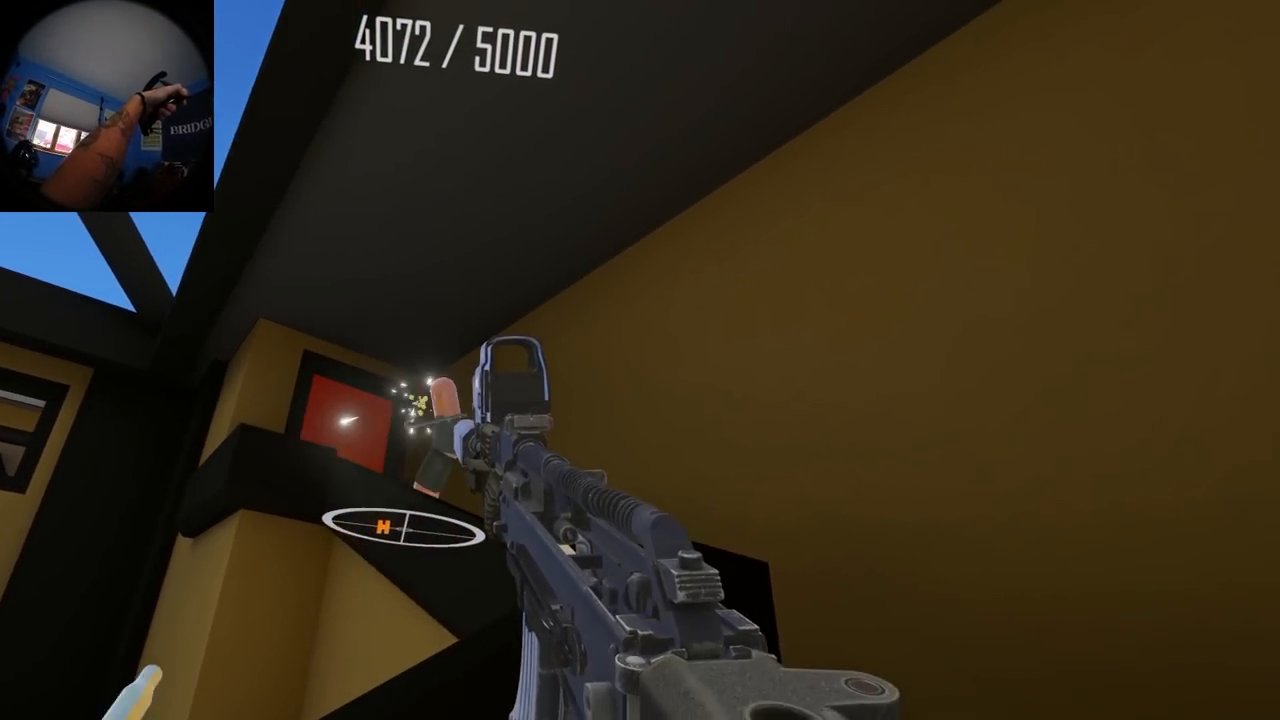